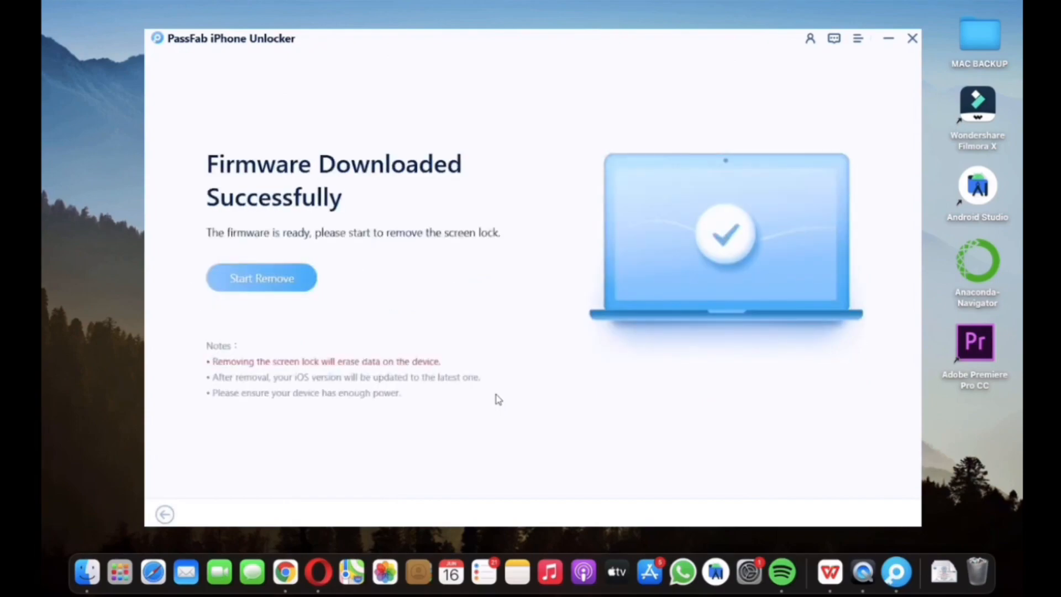
Start Remove to begin erasing the iPhone screen lock, firmware verifying at about 6%
click(261, 277)
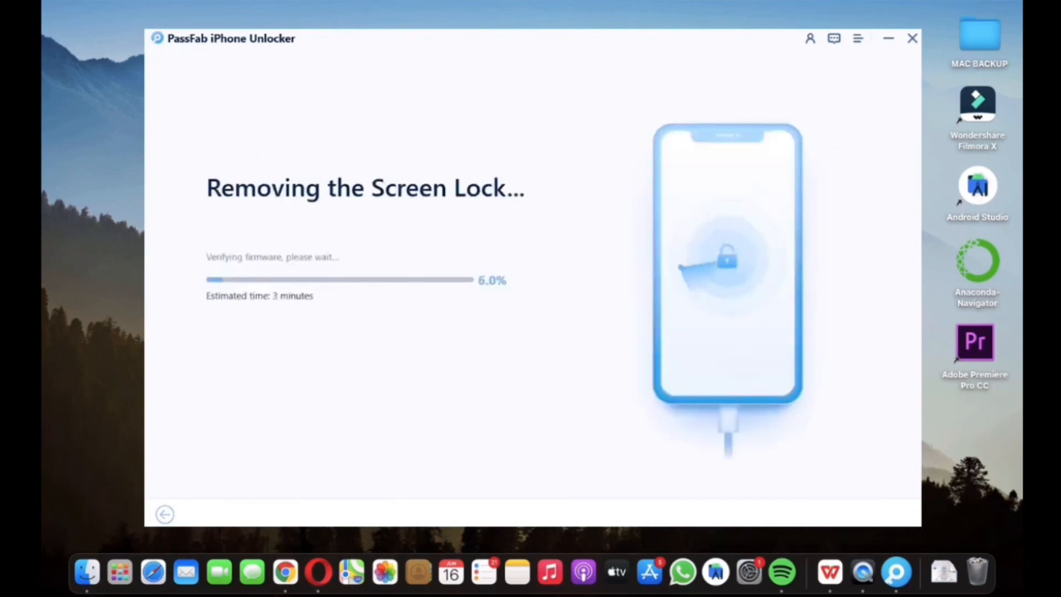